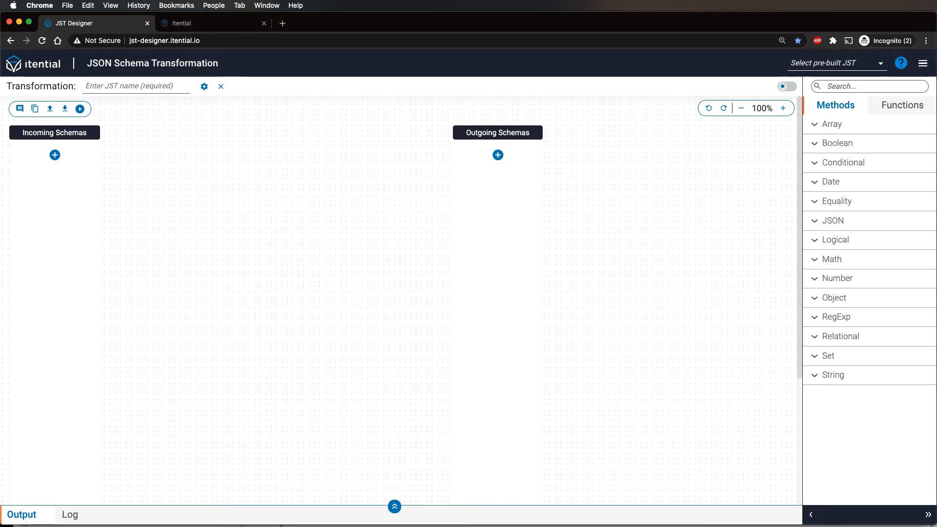
Step: Infer an incoming schema from example product JSON and save it with $id 'stock'
left_click(54, 155)
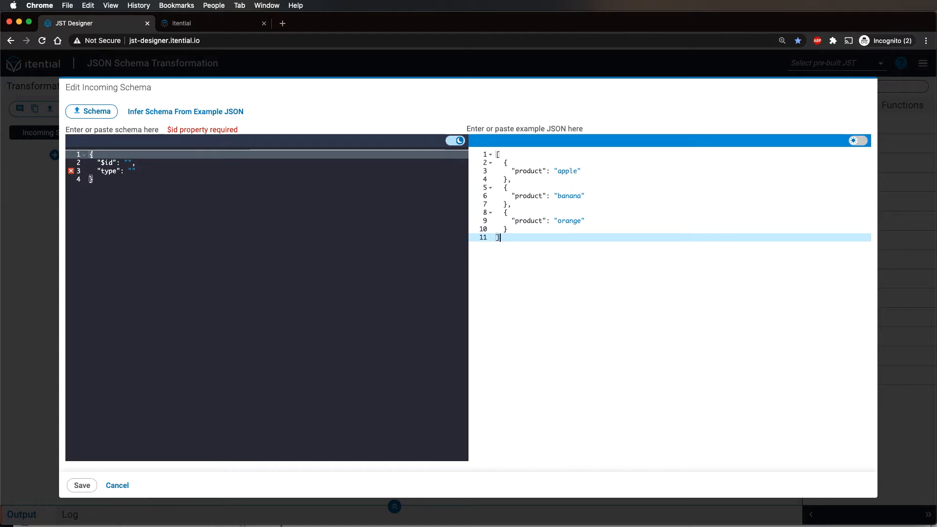
left_click(185, 111)
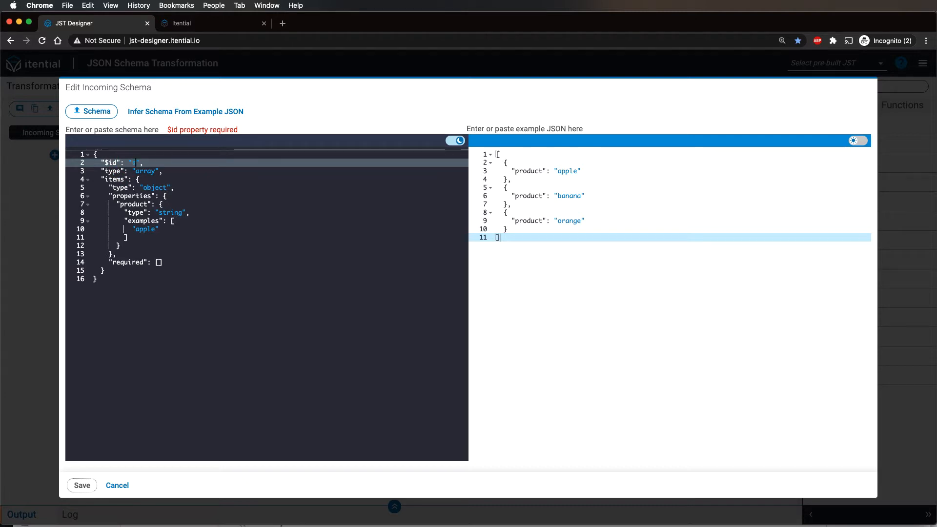
type("stock")
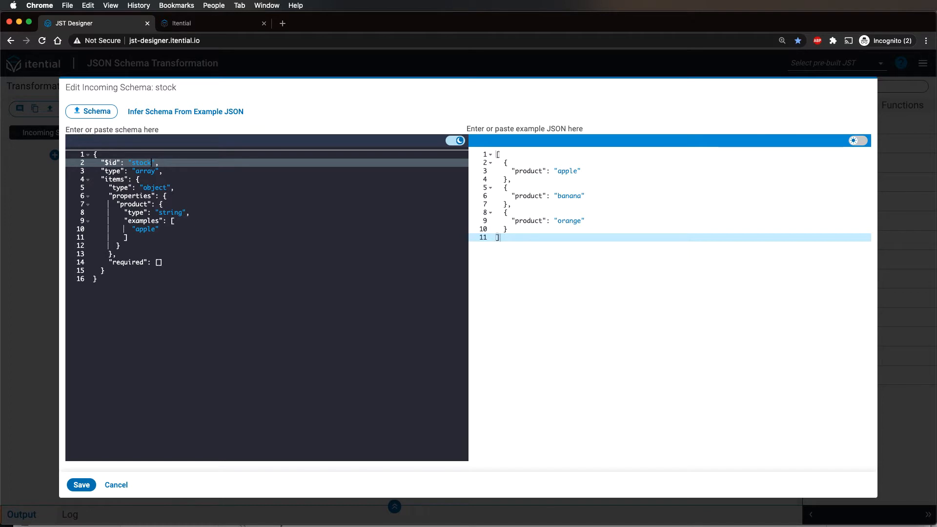
left_click(82, 484)
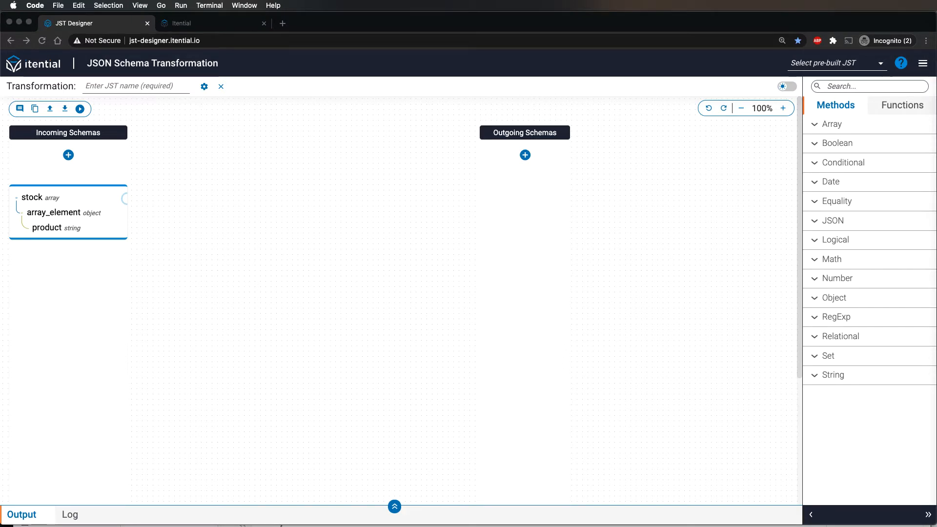
mouse_move(524, 155)
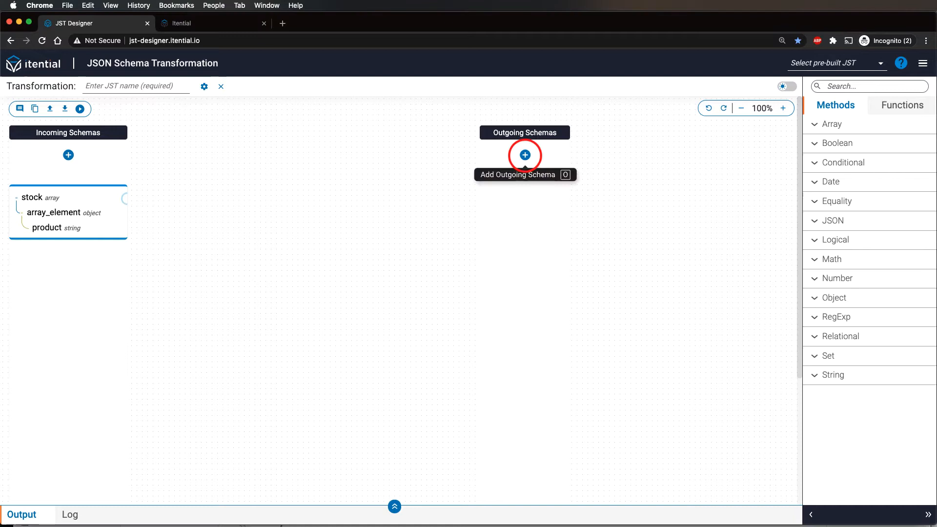
Step: Infer an outgoing schema with product string and inStock boolean, saved as 'out'
left_click(524, 155)
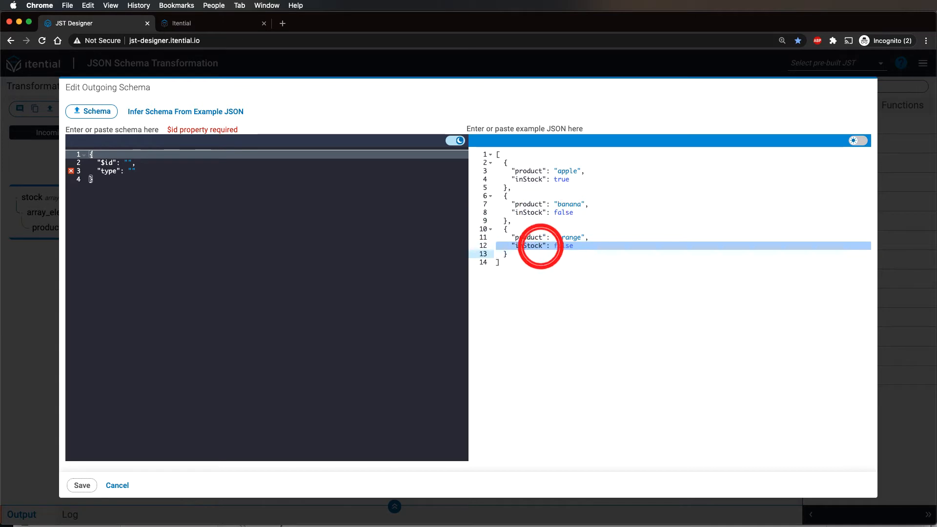
left_click(185, 111)
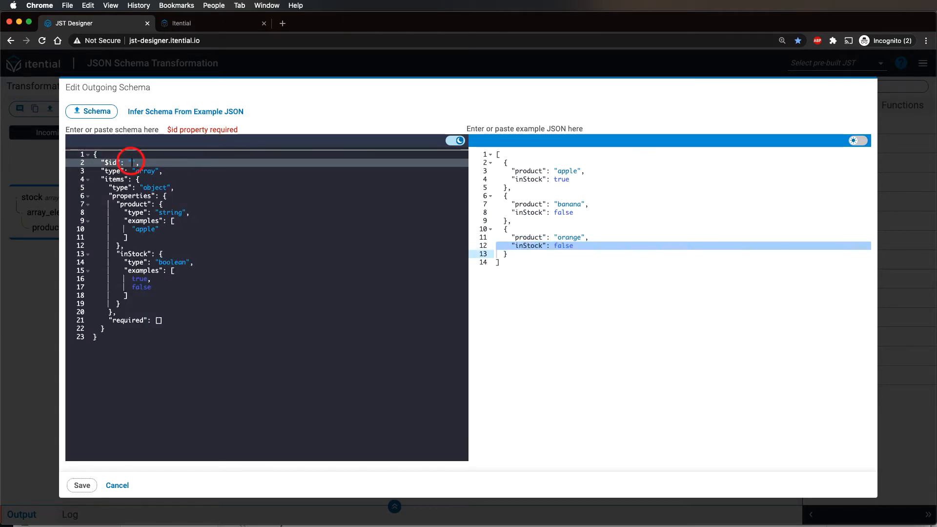
type("out")
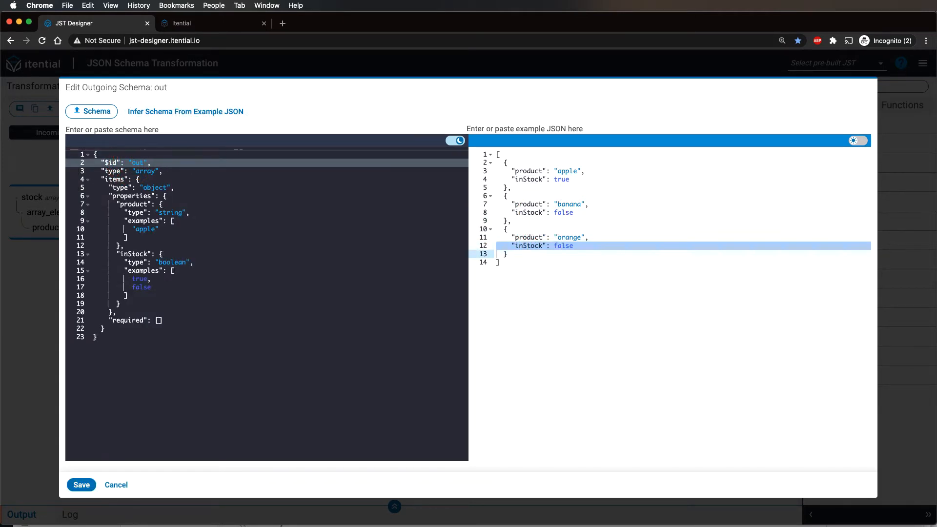
left_click(82, 484)
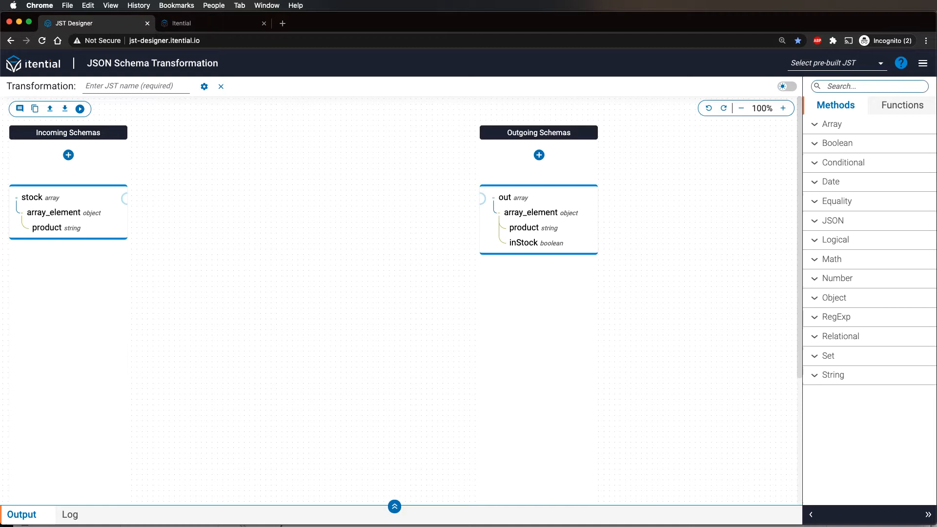
Step: Search Methods for 'map' and add the map method, wiring stock in and out
left_click(867, 86)
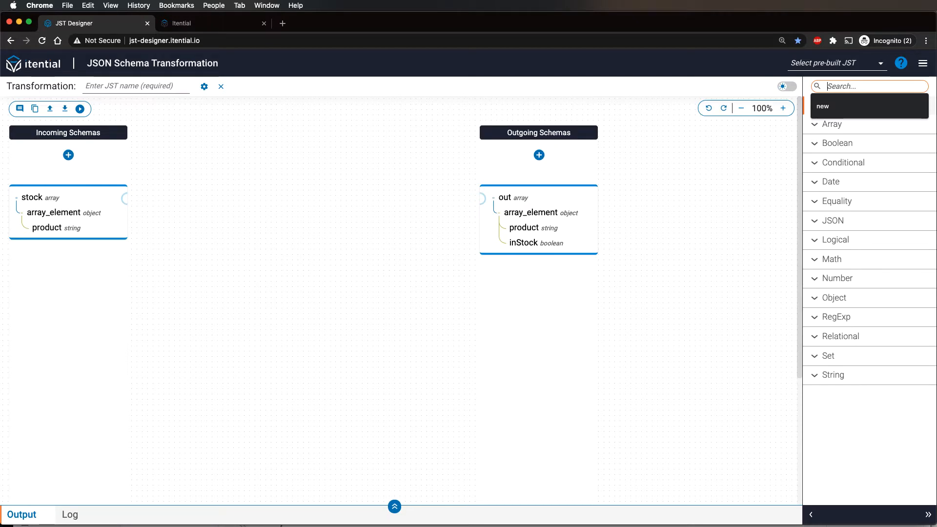
type("map")
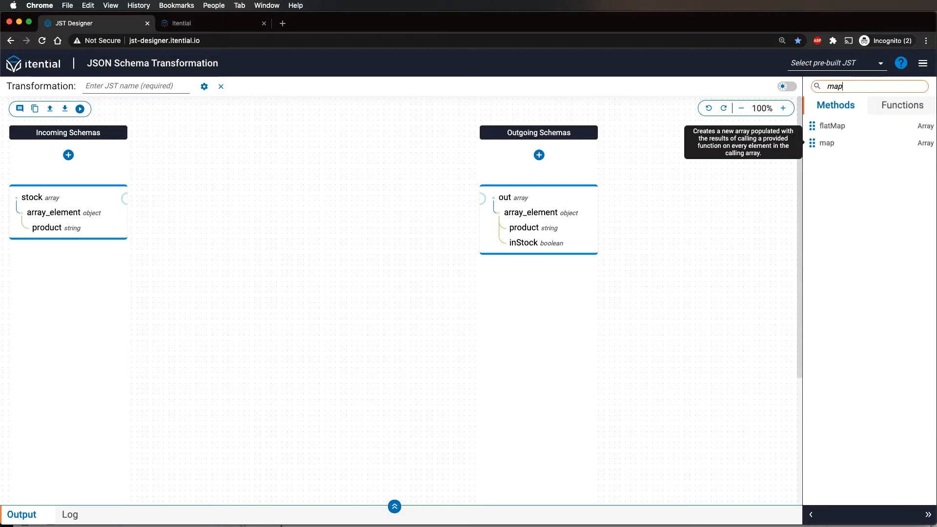
left_click(828, 143)
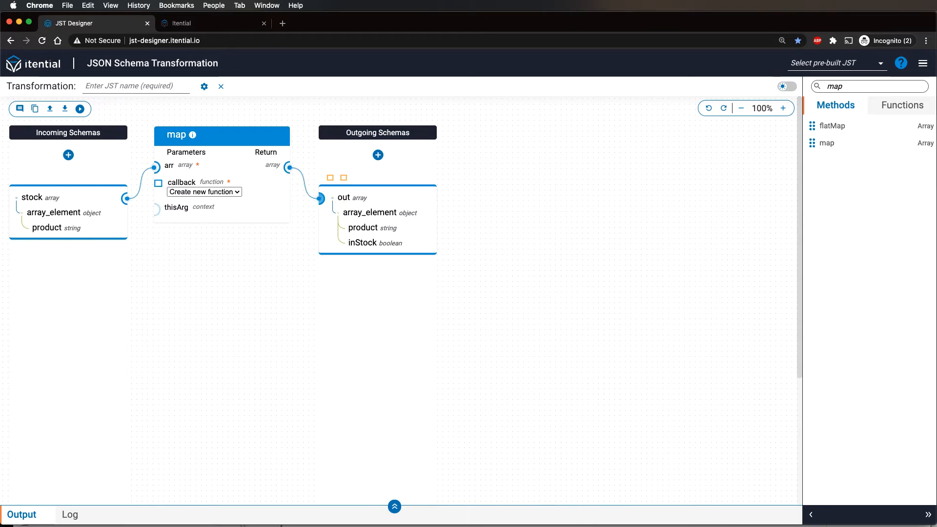
mouse_move(223, 136)
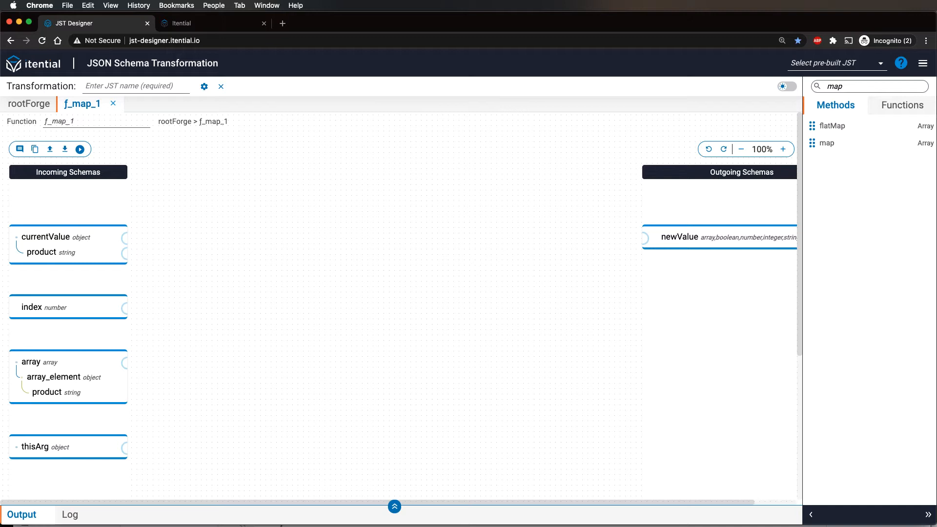
Step: Add setProperty, random and greaterThan methods to the map callback canvas
left_click(866, 86)
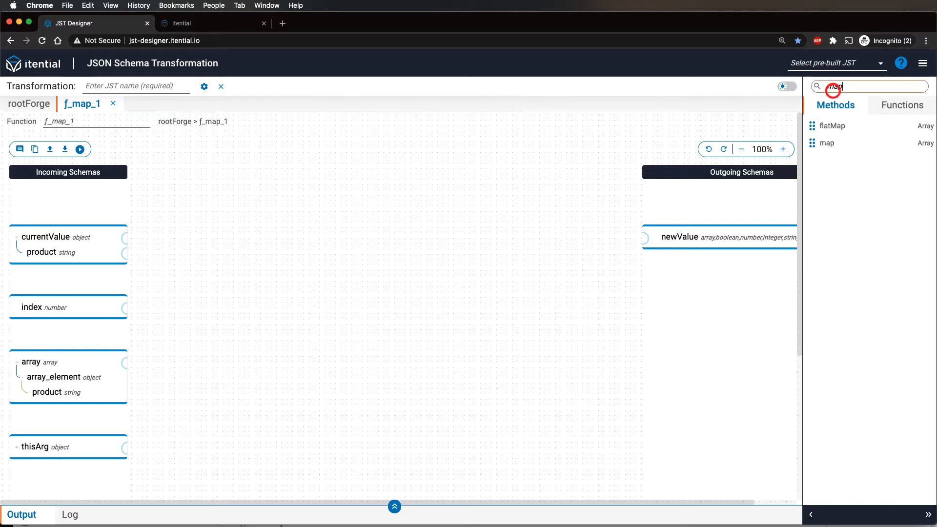
type("setproperty")
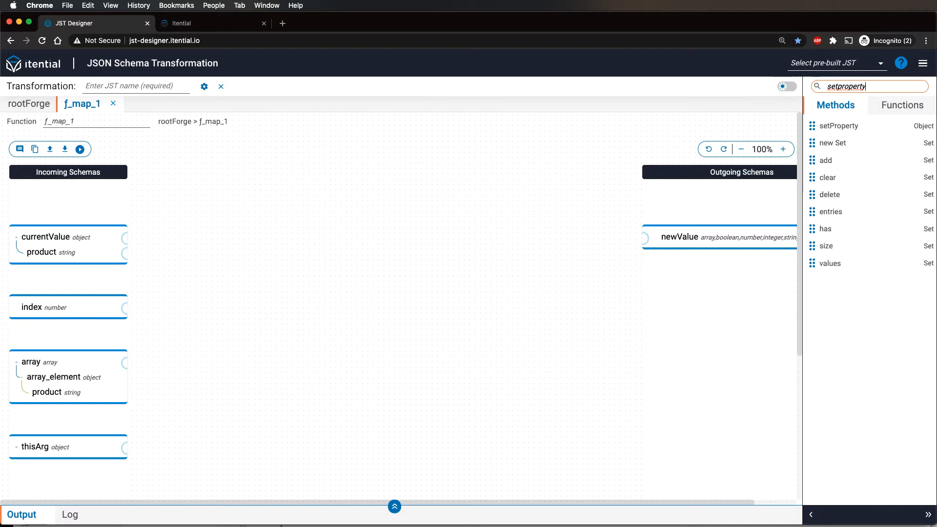
left_click(837, 125)
type("random")
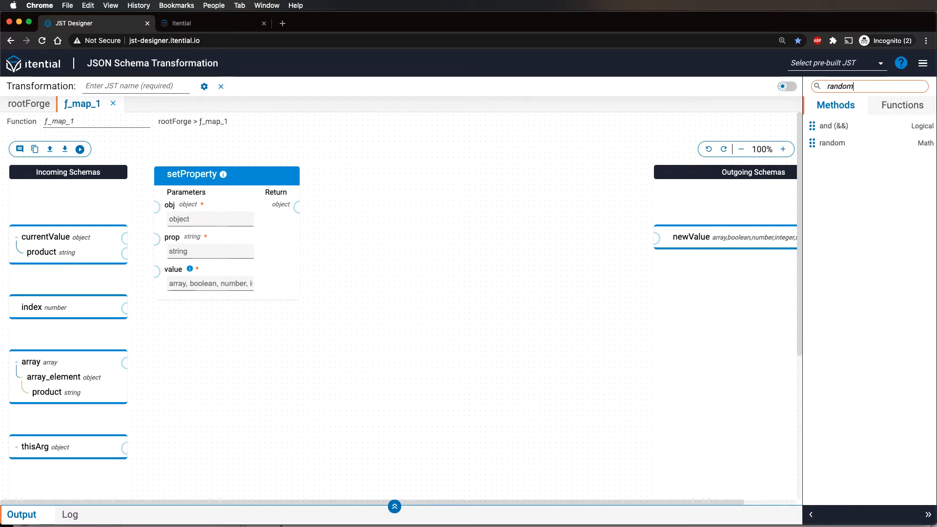
left_click(832, 143)
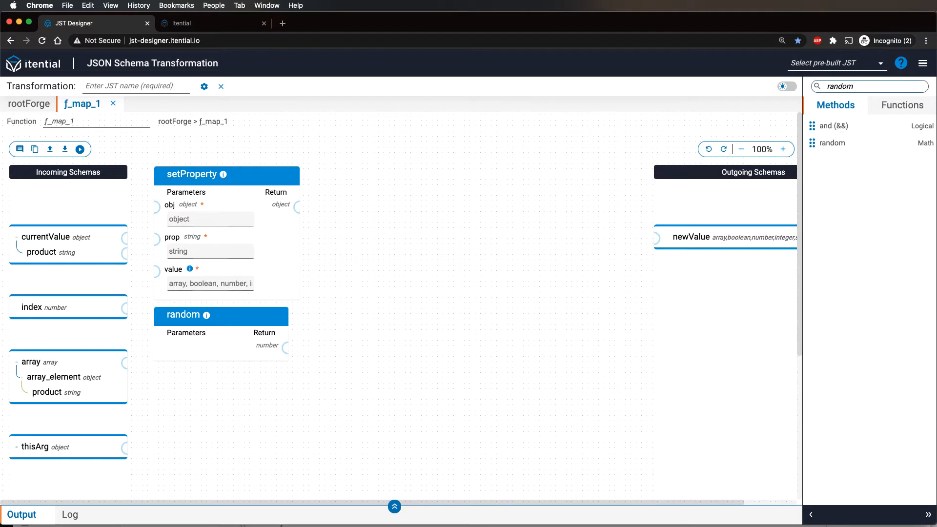
type("greater")
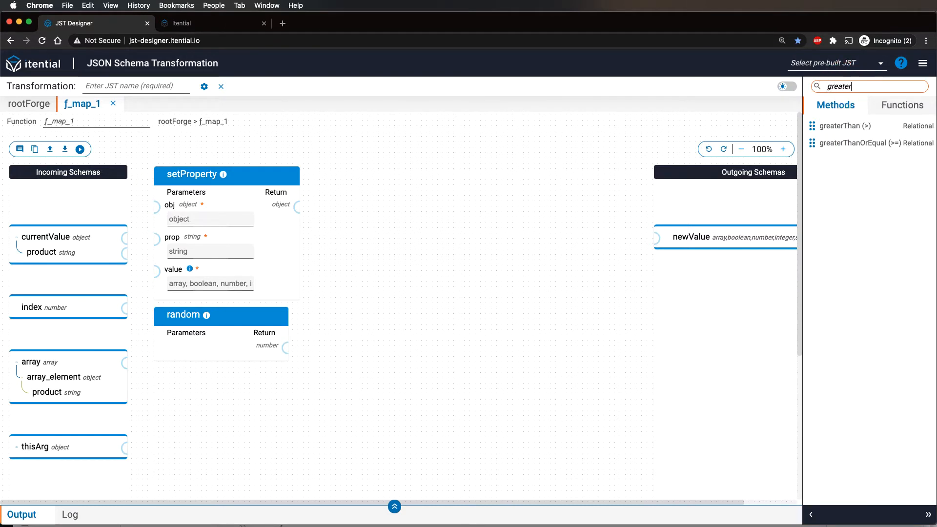
left_click(846, 126)
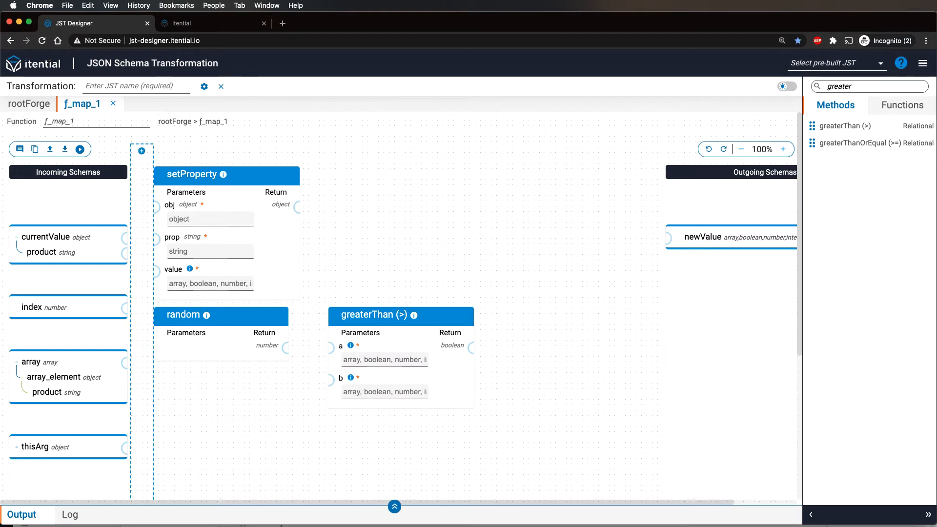
left_click(127, 238)
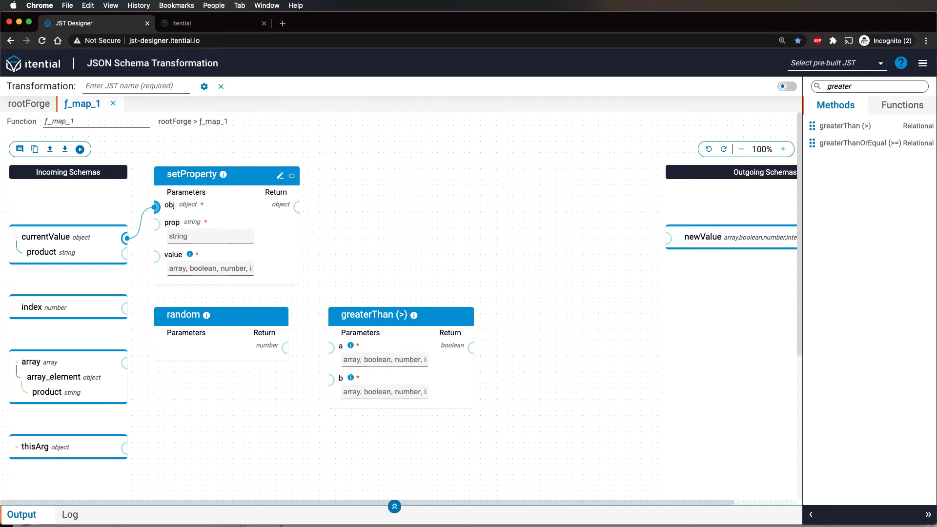
Step: Set property 'inStock' from random greater than 0.5, returning the object into newValue
left_click(209, 236)
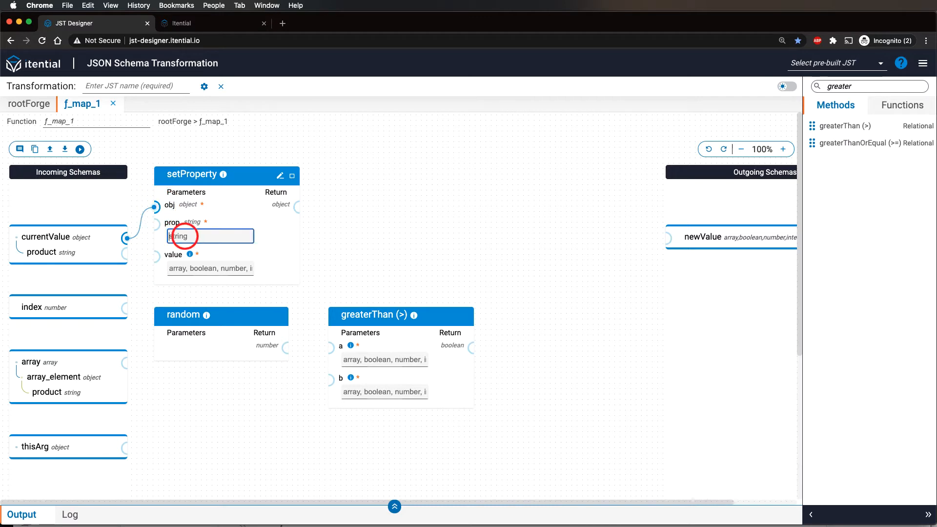
type("in")
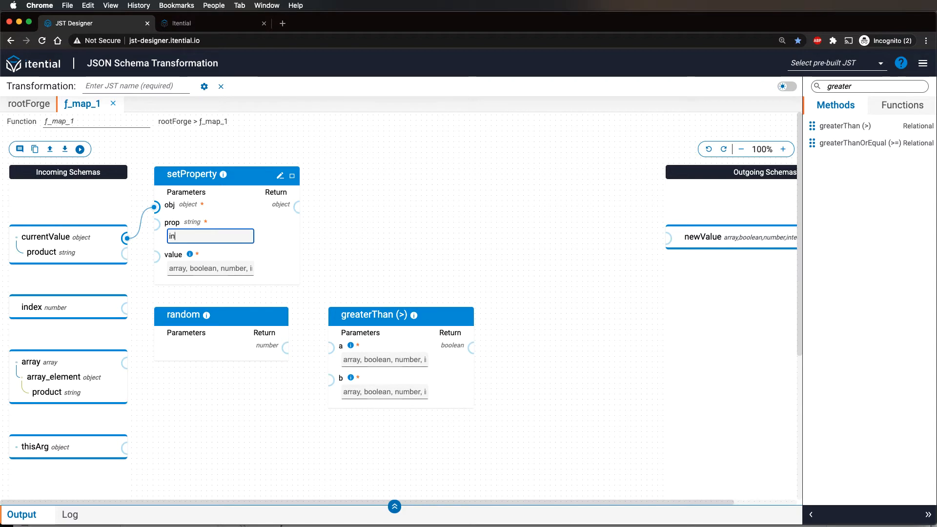
type("Stock")
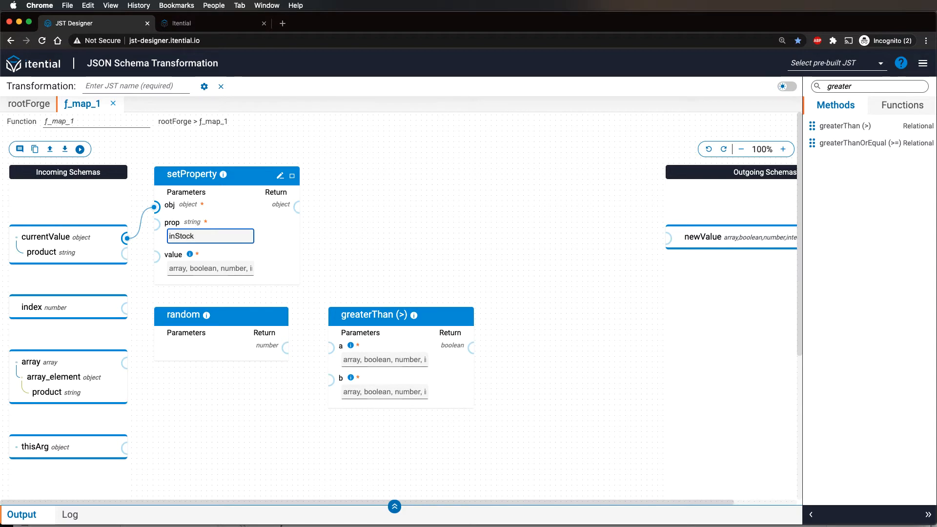
mouse_move(221, 315)
type("0.")
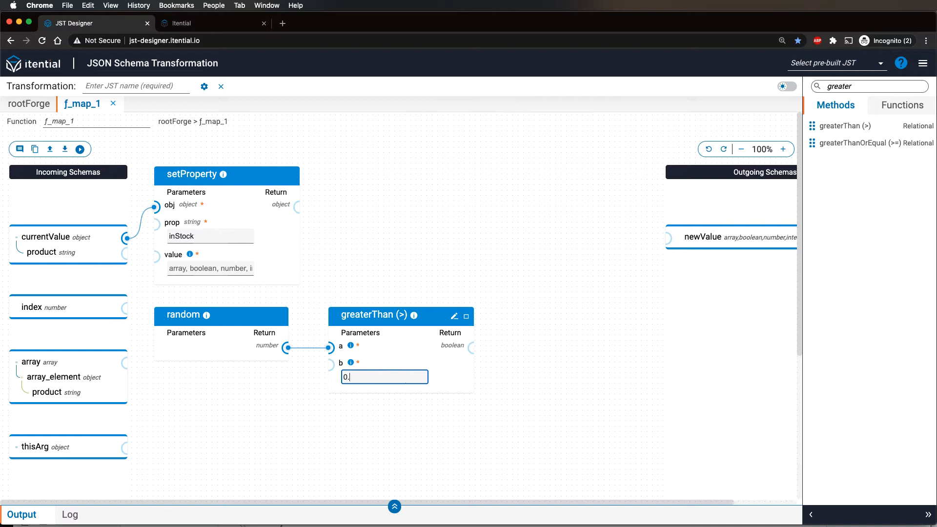
type("5")
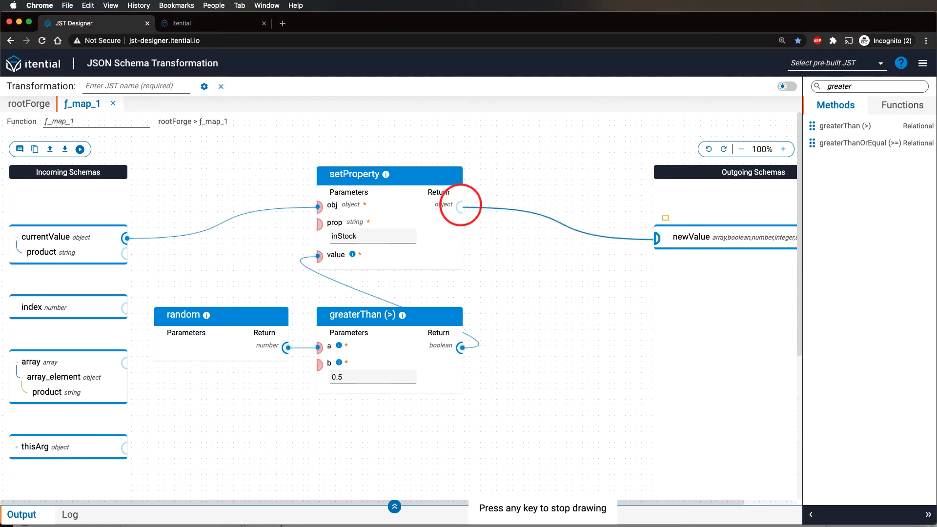
left_click(459, 206)
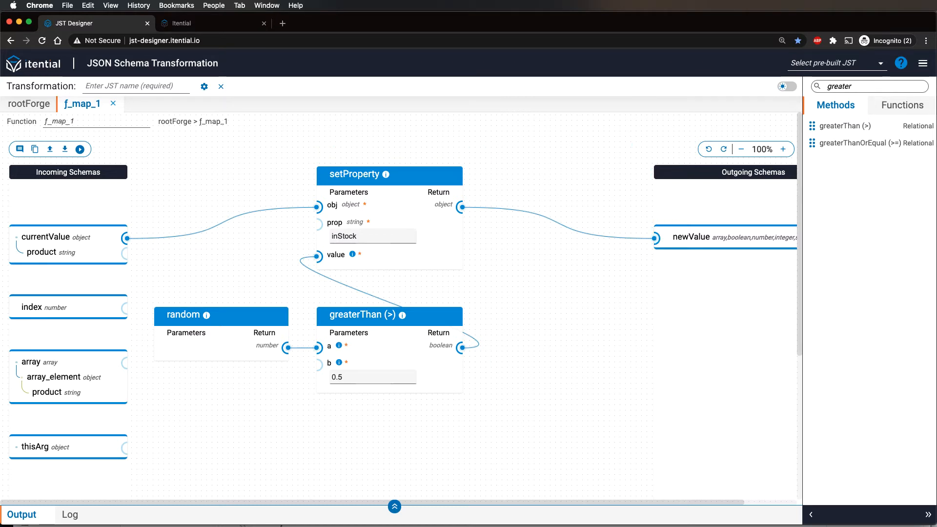
left_click(28, 104)
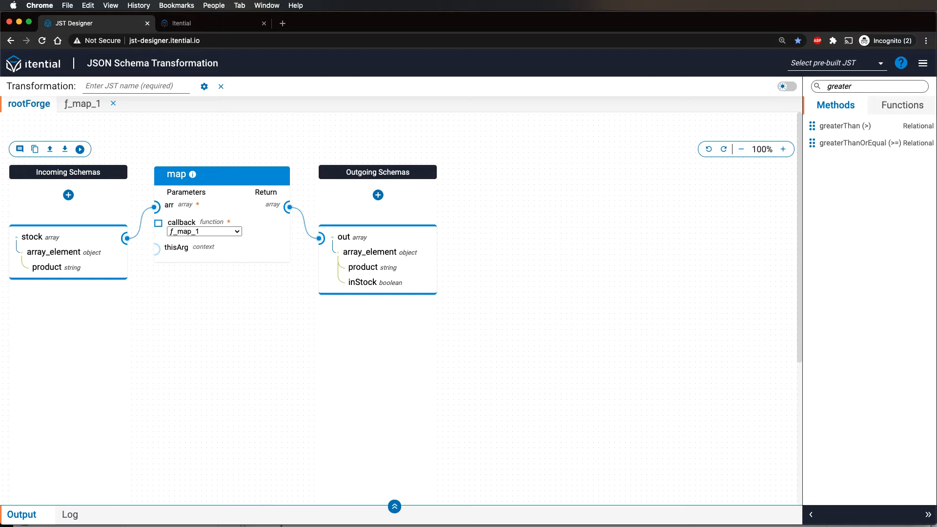
mouse_move(79, 148)
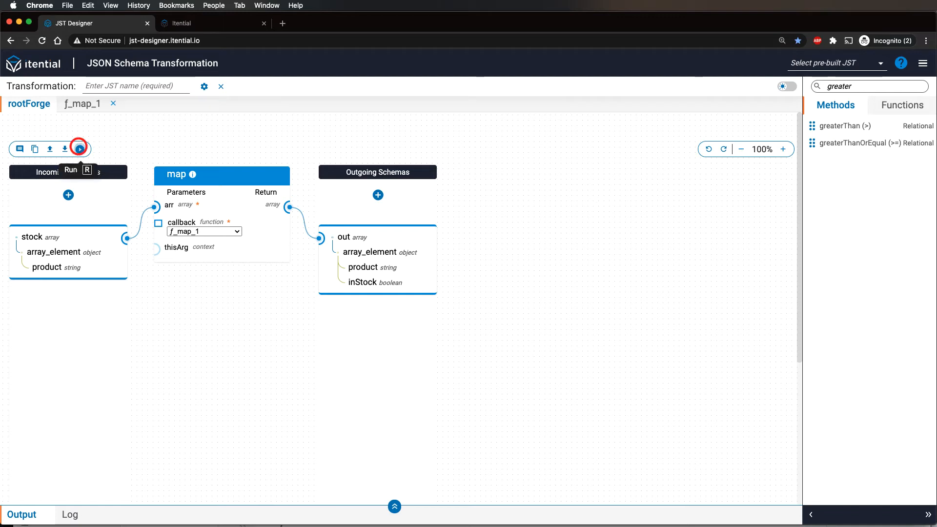
Step: Run the rootForge transformation and review apple, banana and orange inStock output values
left_click(79, 148)
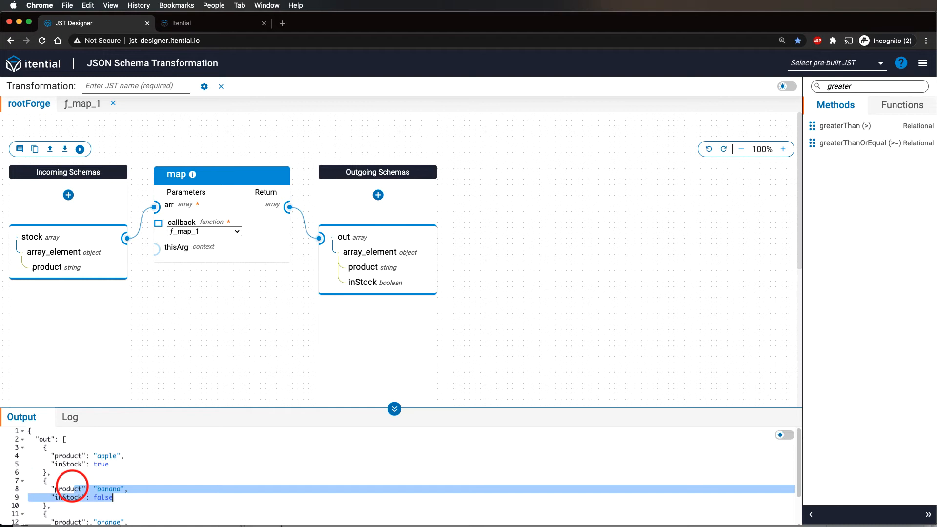
scroll("down", 3)
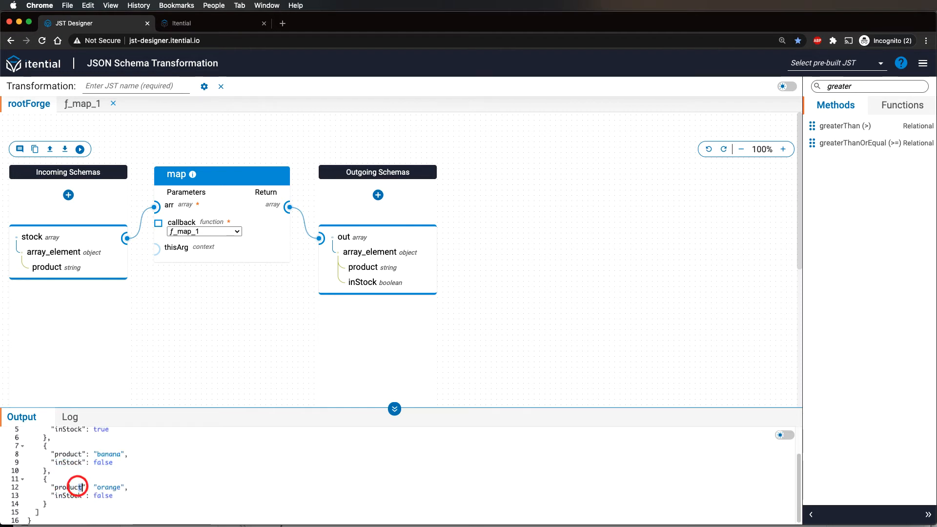
scroll("up", 3)
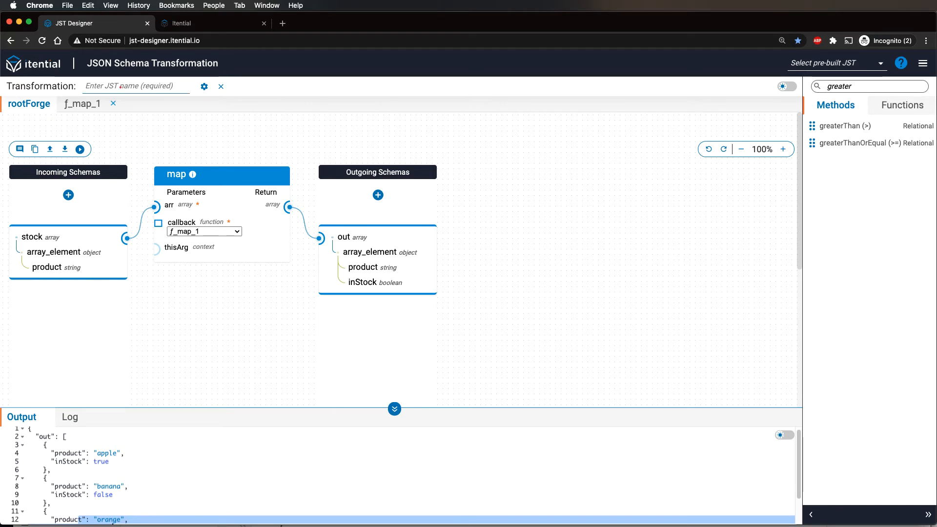
Step: Name the transformation 'addInStock' and download it as addInStock.jst.json
type("addInStock")
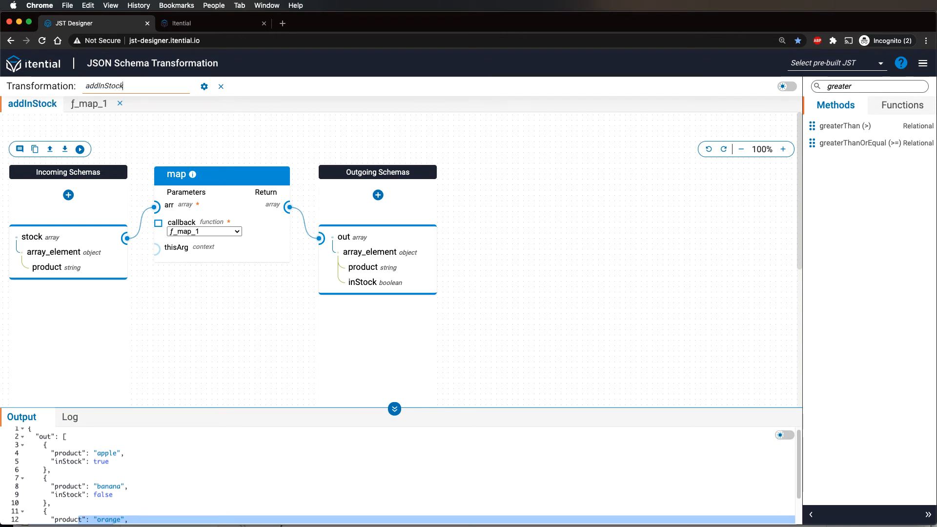
mouse_move(64, 148)
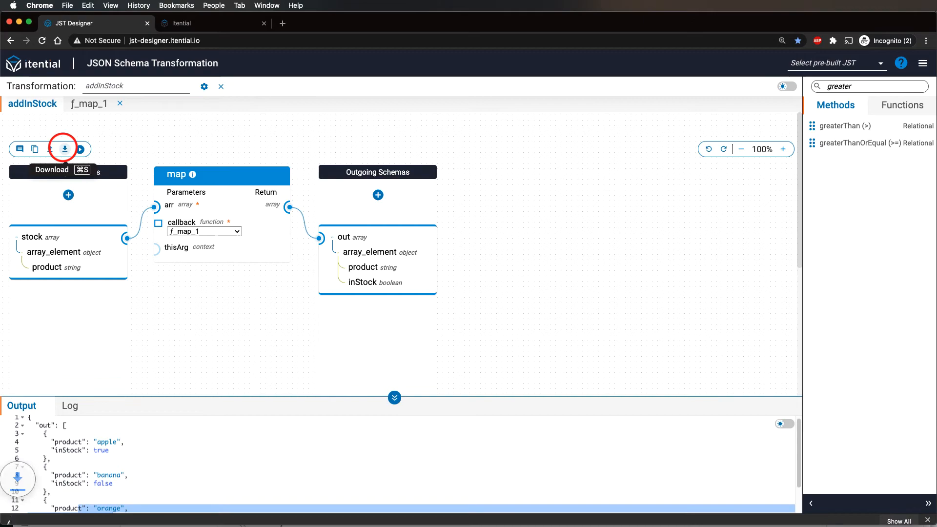
left_click(63, 149)
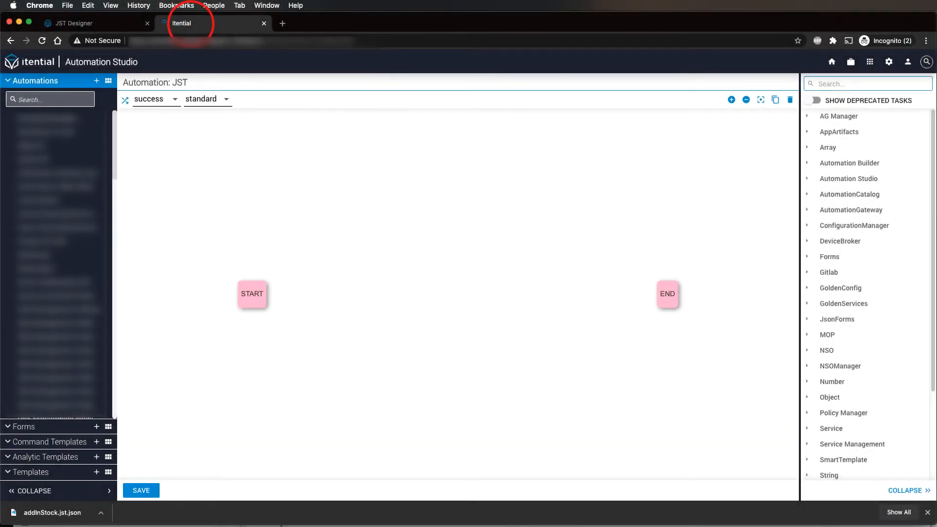
Step: Add a JSON transformation task, link it from START, and bring up its settings
type("t")
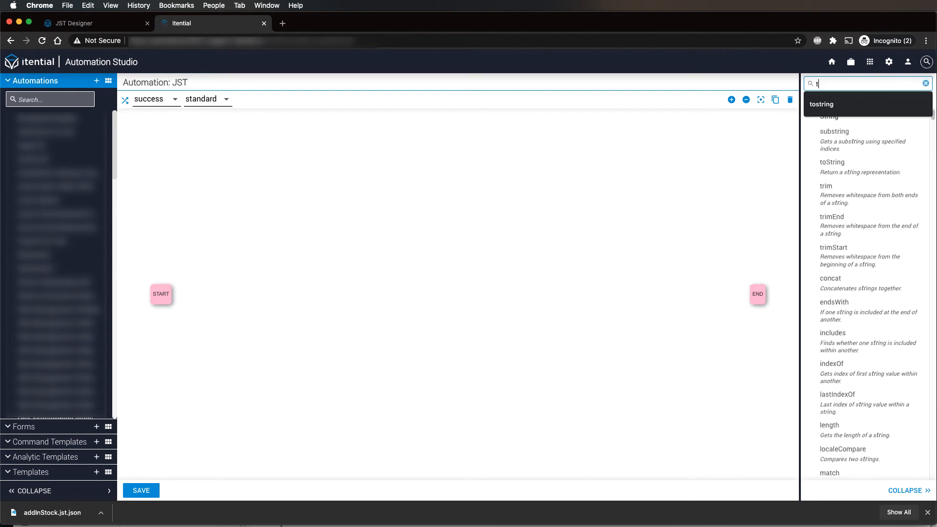
type("transformation")
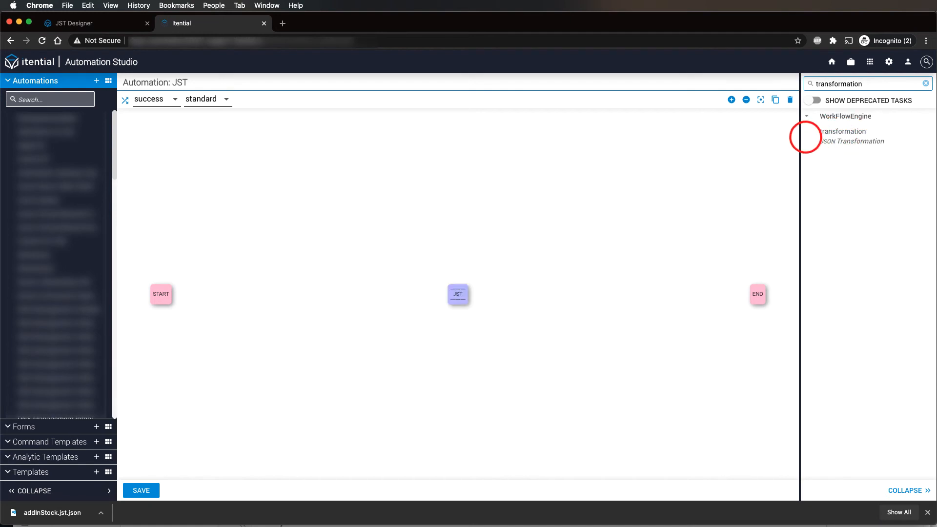
left_click(161, 293)
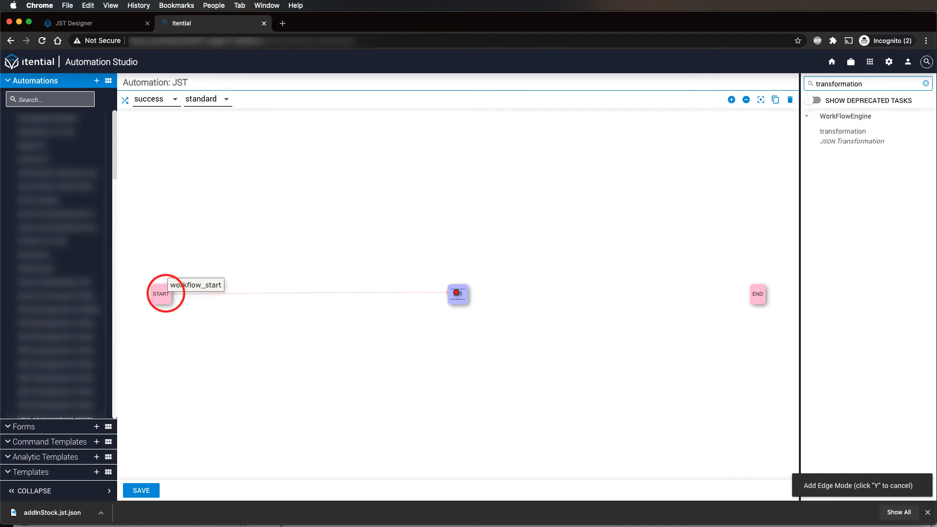
left_click(457, 293)
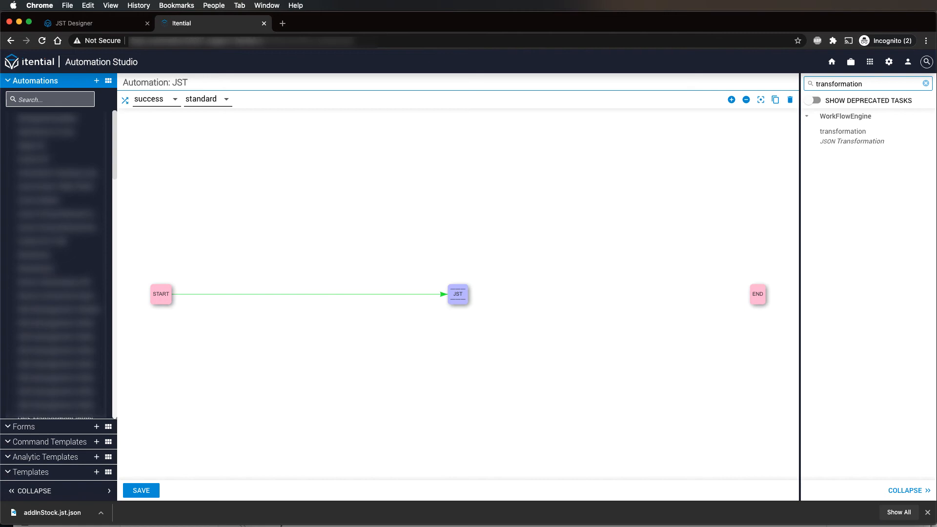
double_click(458, 293)
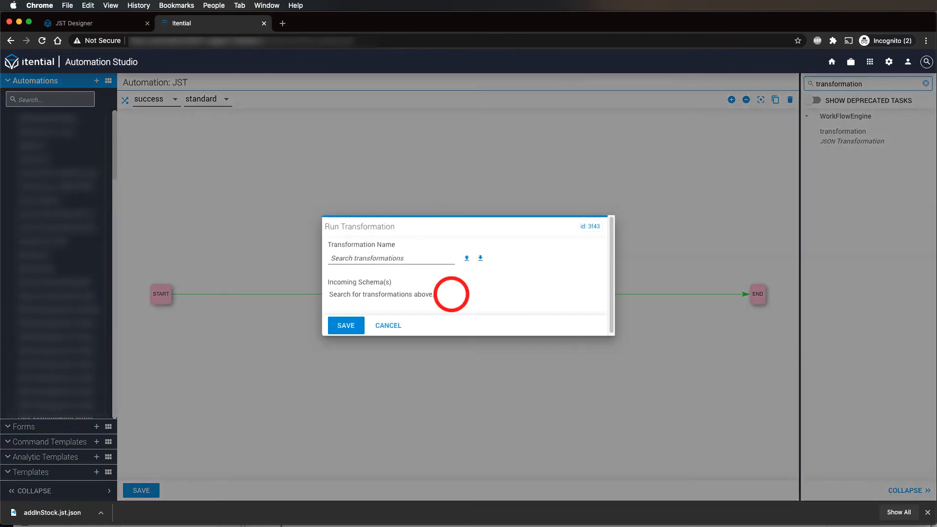
Step: Configure the task to run addInStock on a static stock array of products, then save
left_click(466, 258)
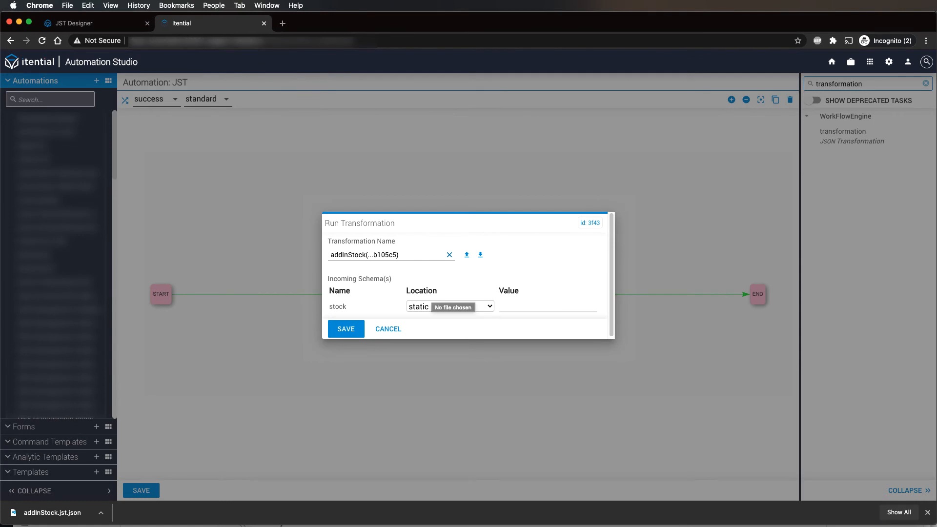
left_click(547, 306)
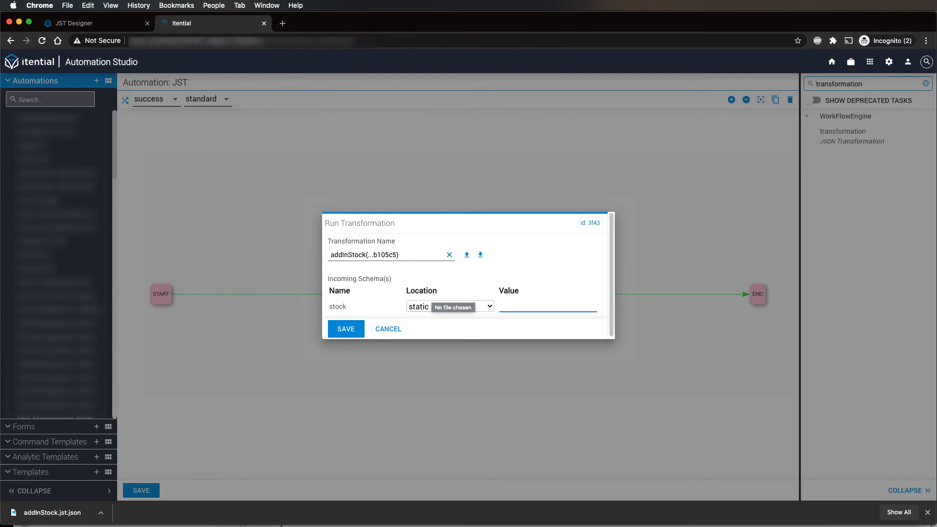
type("{}")
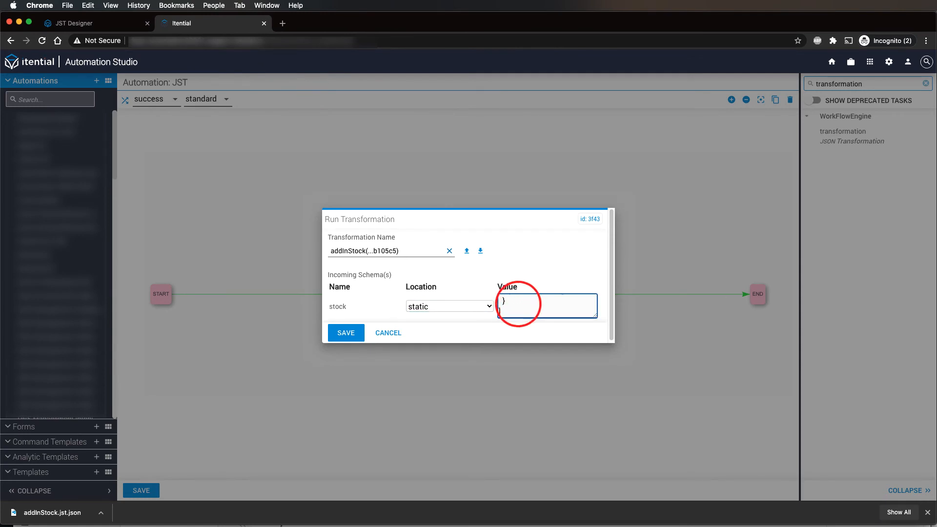
type("[ {  \"product\": \"apple\" }, {")
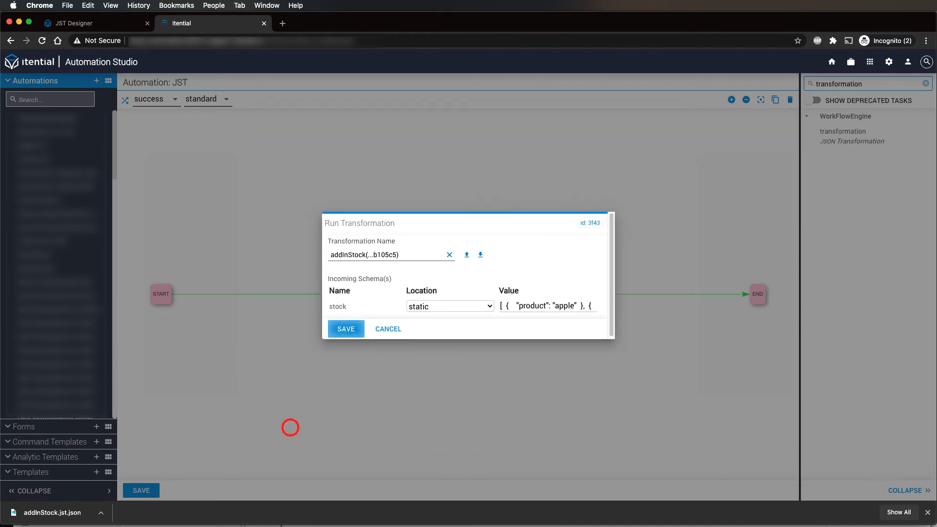
left_click(346, 329)
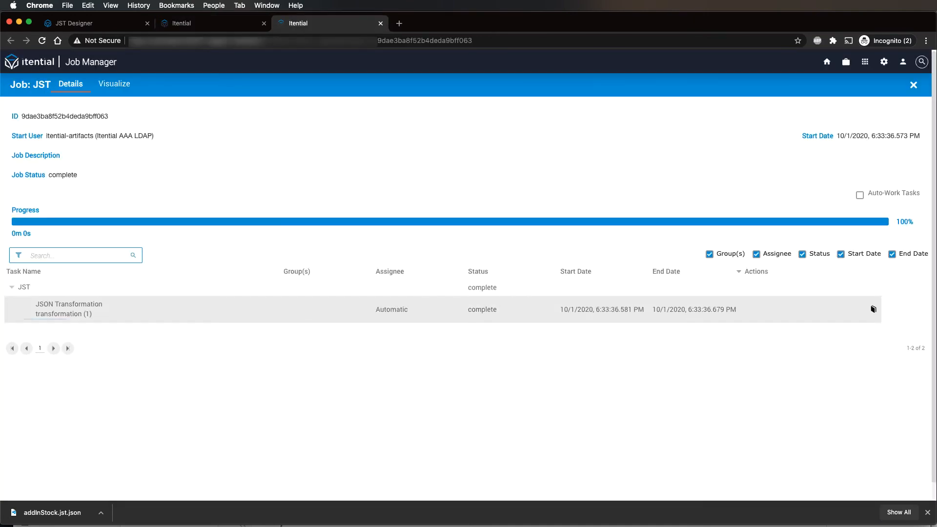
Step: Review the task history's incoming stock products and outgoing array with inStock values
left_click(873, 309)
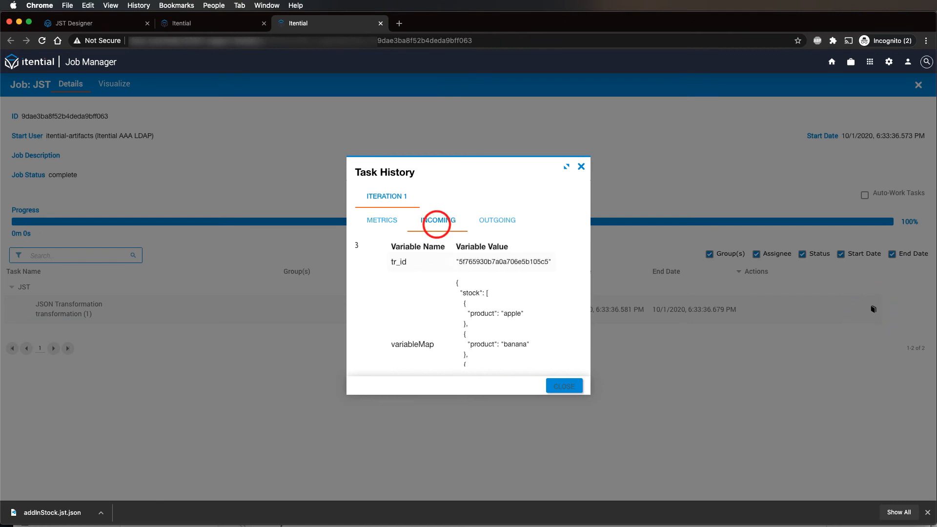
scroll("down", 3)
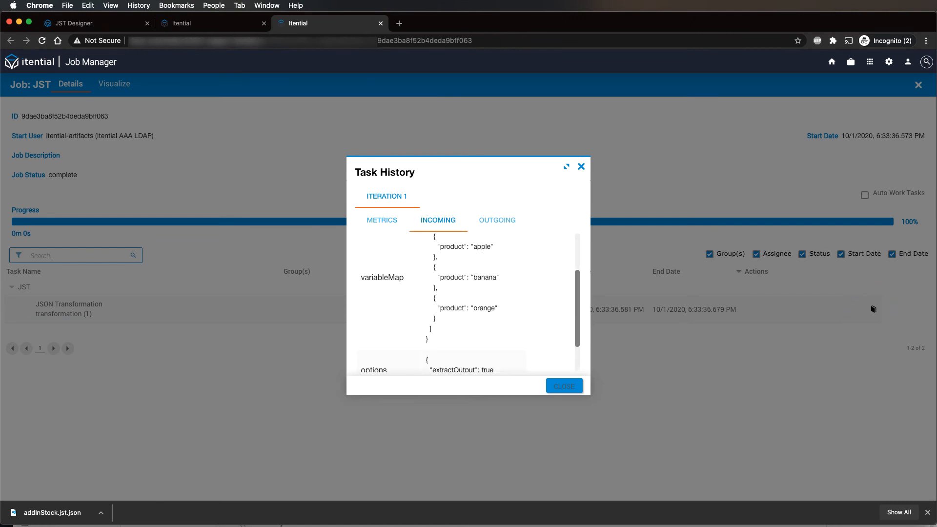
left_click(497, 220)
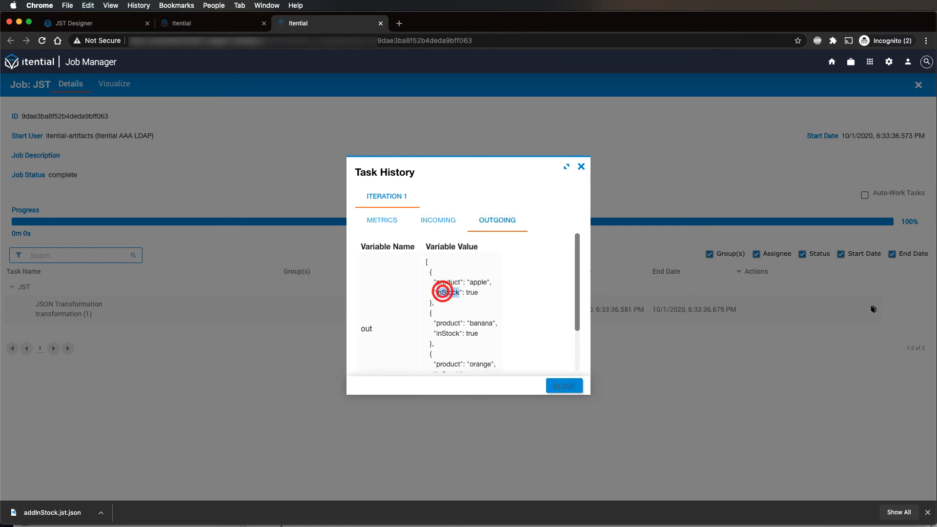